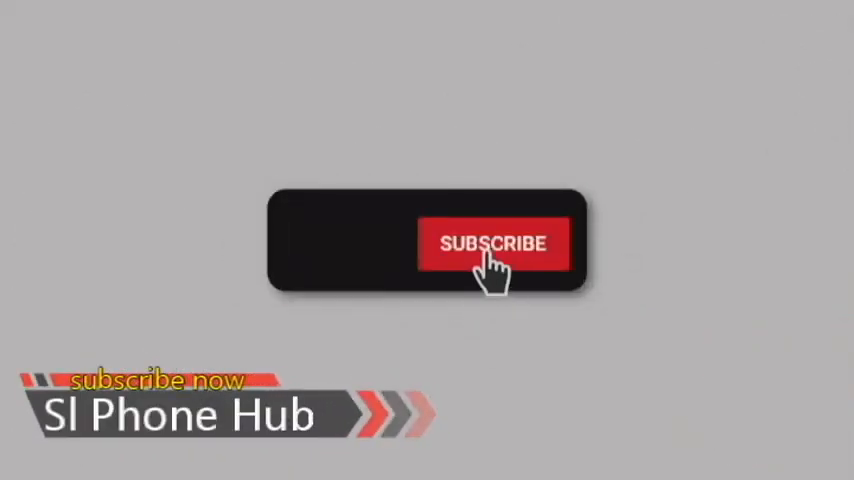
Play the outro so the red SUBSCRIBE button turns grey 'SUBSCRIBED' with the YouTube logo.
click(494, 244)
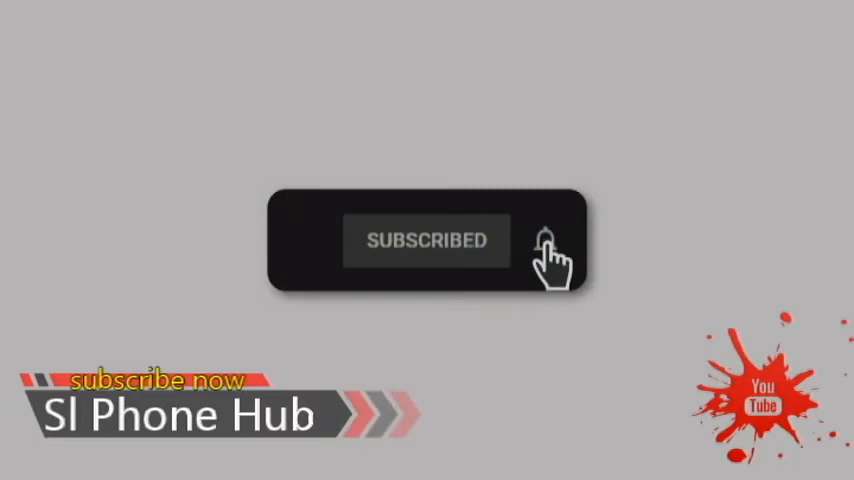